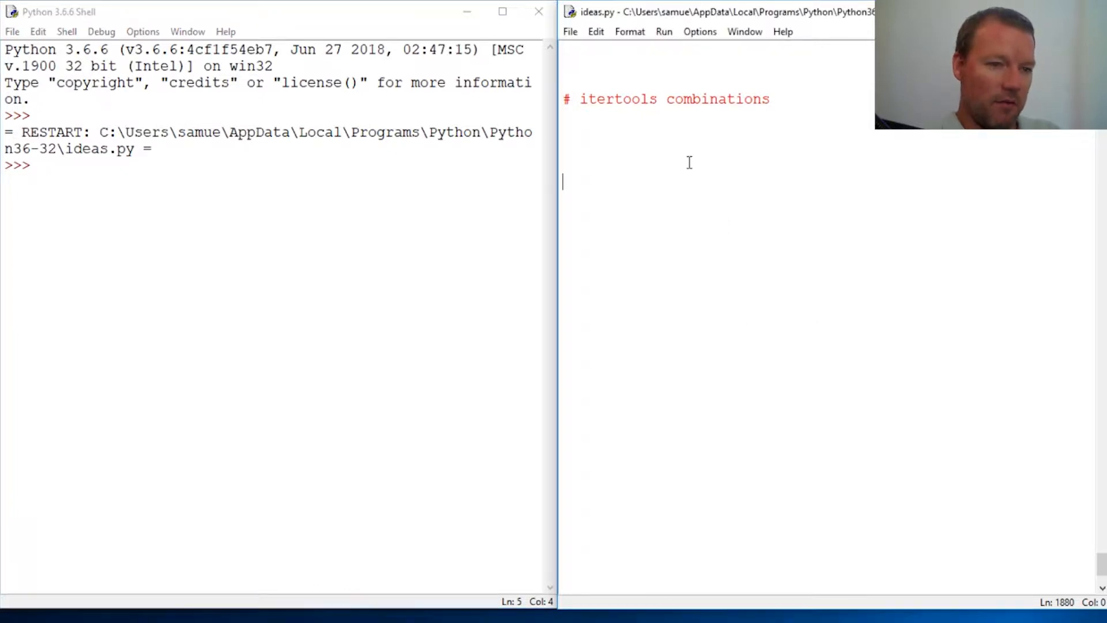
Step: Define letter = 'ABCDEFG' below the itertools combinations comment
type("letter =")
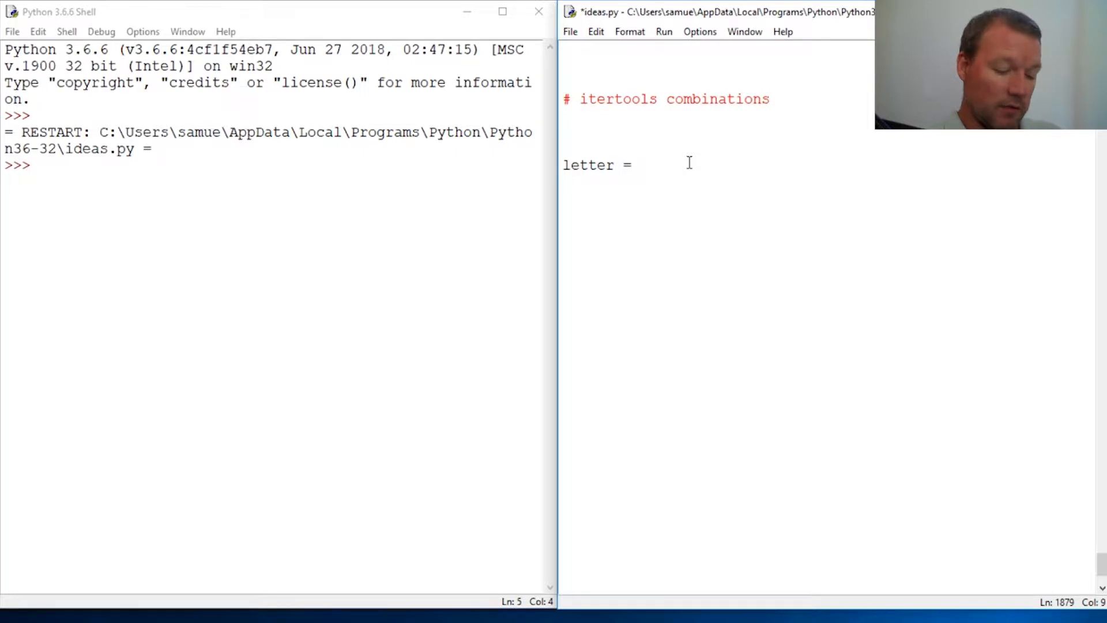
type("'AB")
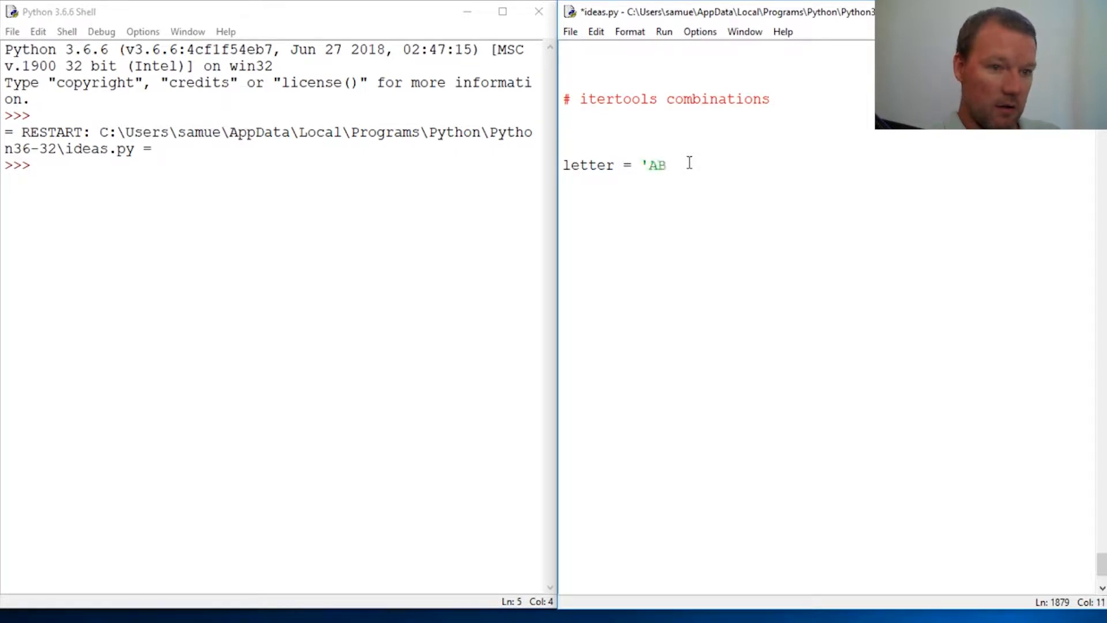
type("CDE")
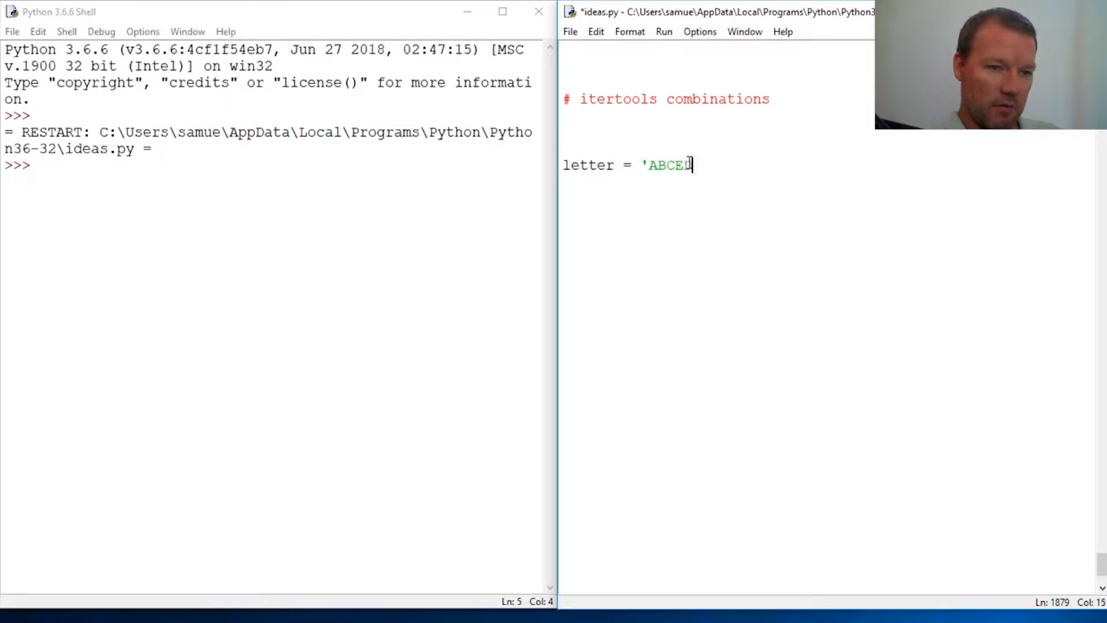
key("backspace")
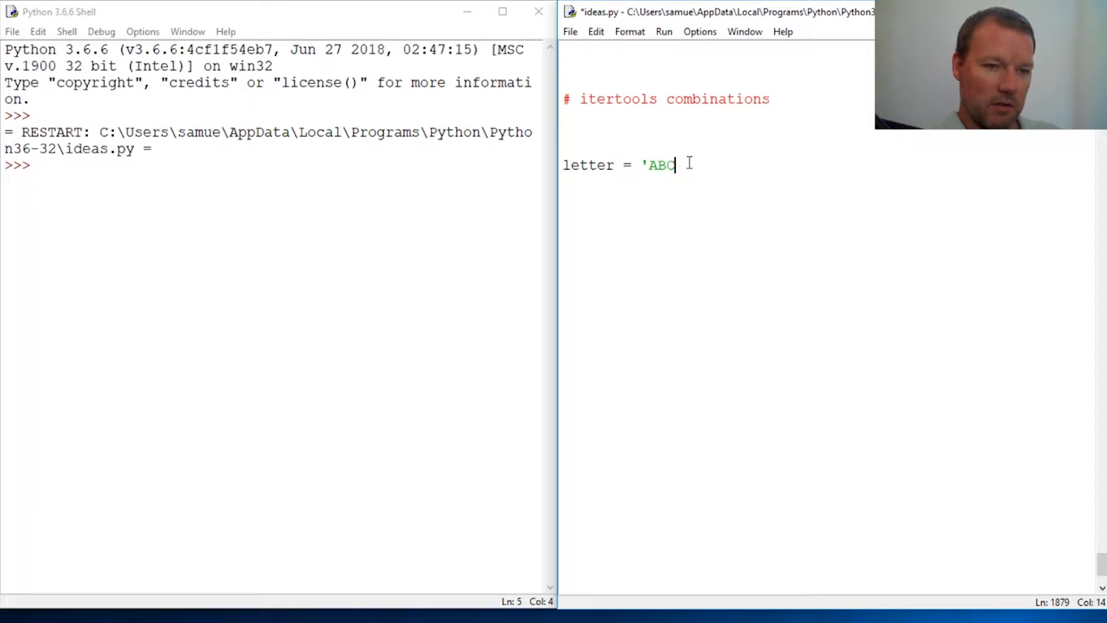
type("DEFG'")
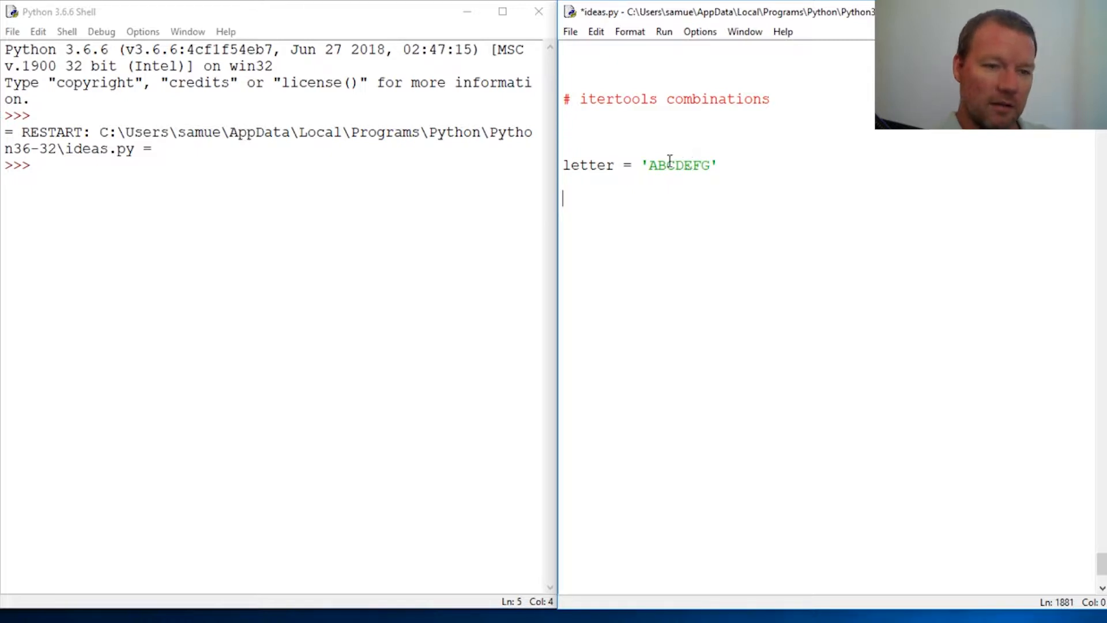
Step: Open a blank line above the letter assignment for the import
left_click_drag(646, 165, 696, 165)
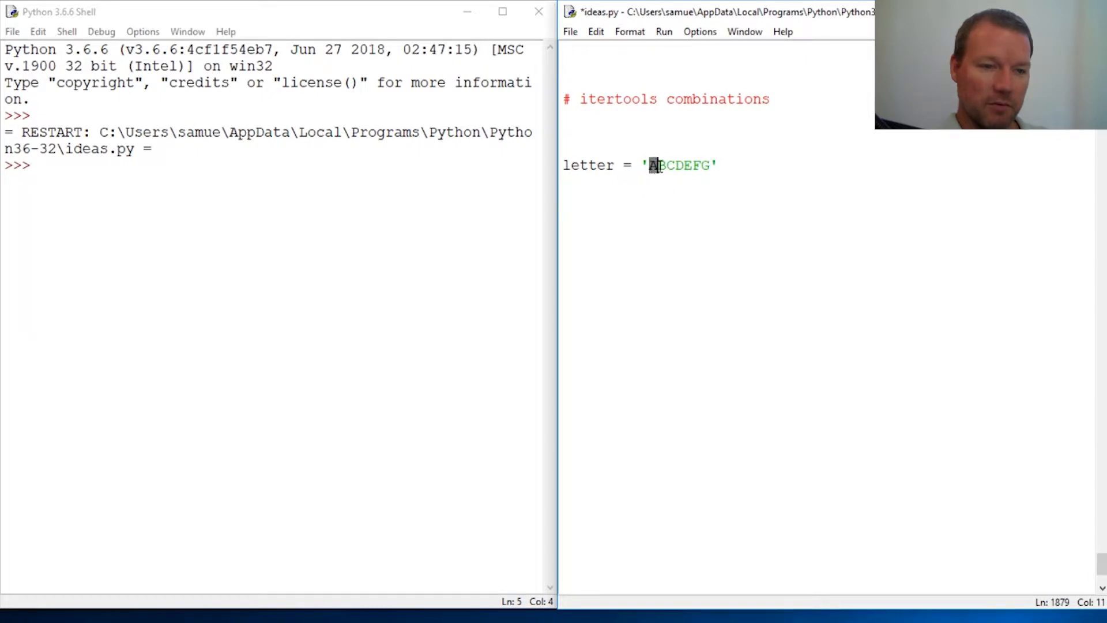
key("Right")
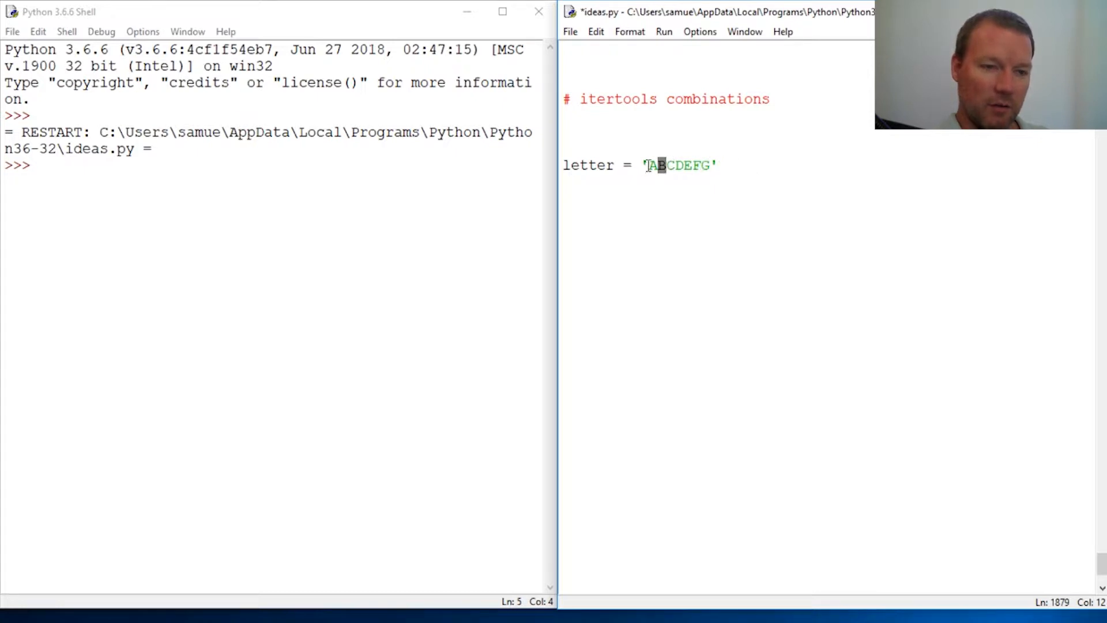
left_click(622, 212)
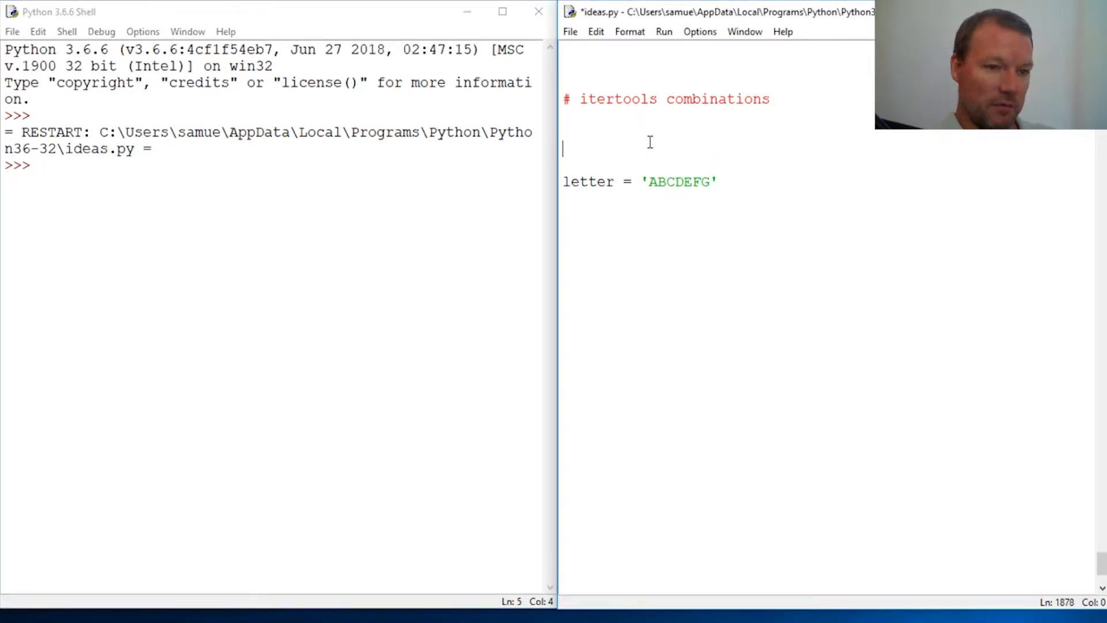
Step: Add from itertools import combinations as com and run the script, restarting the shell
type("from itert")
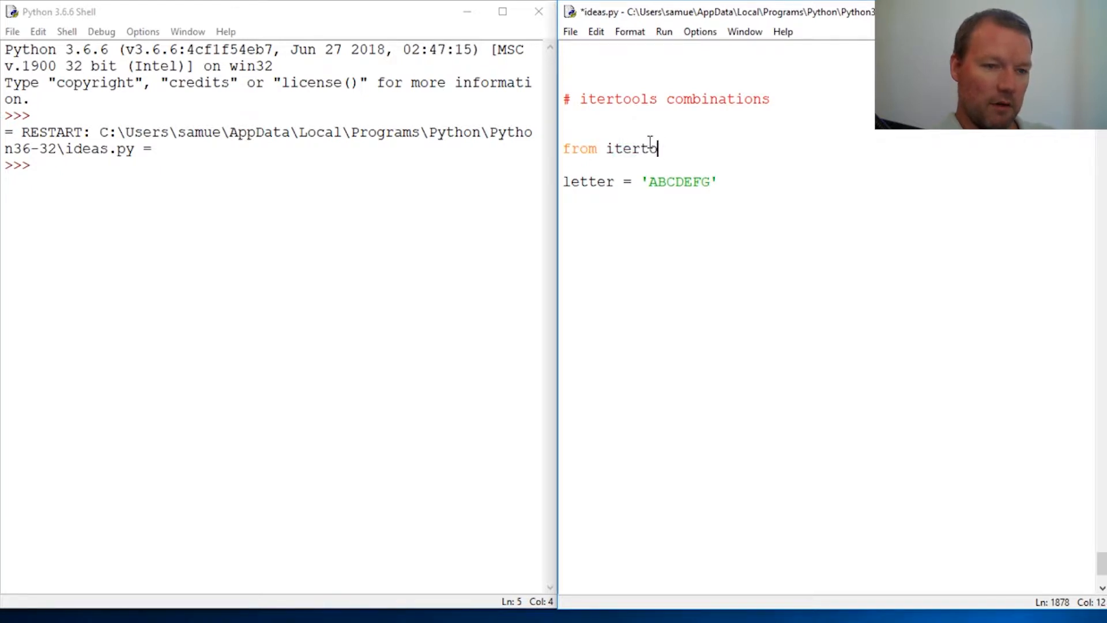
type("ols")
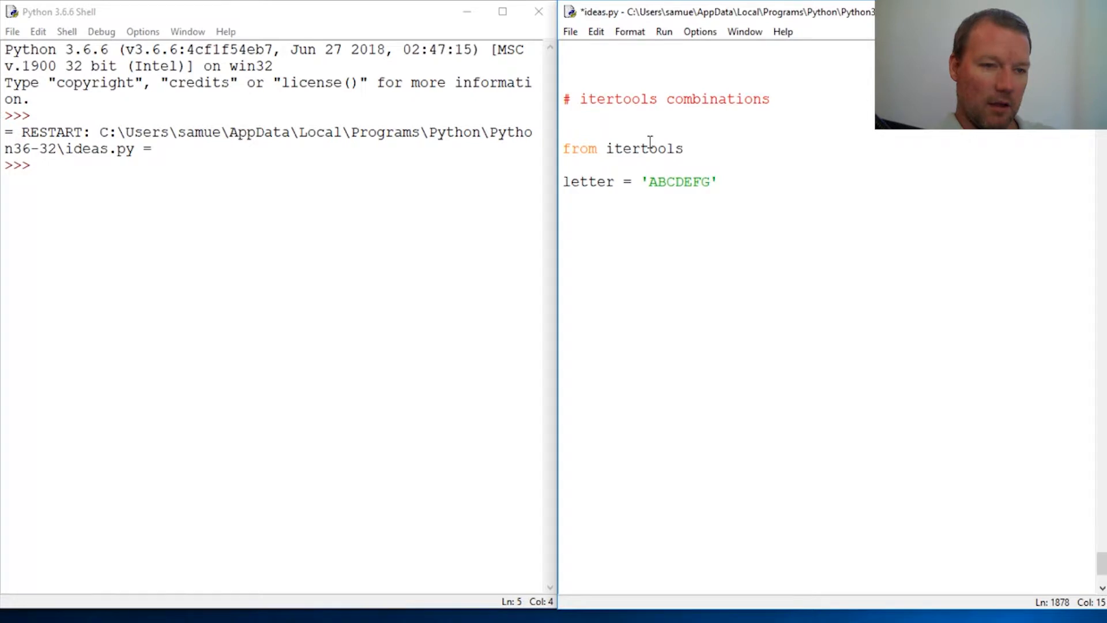
type("import combinat")
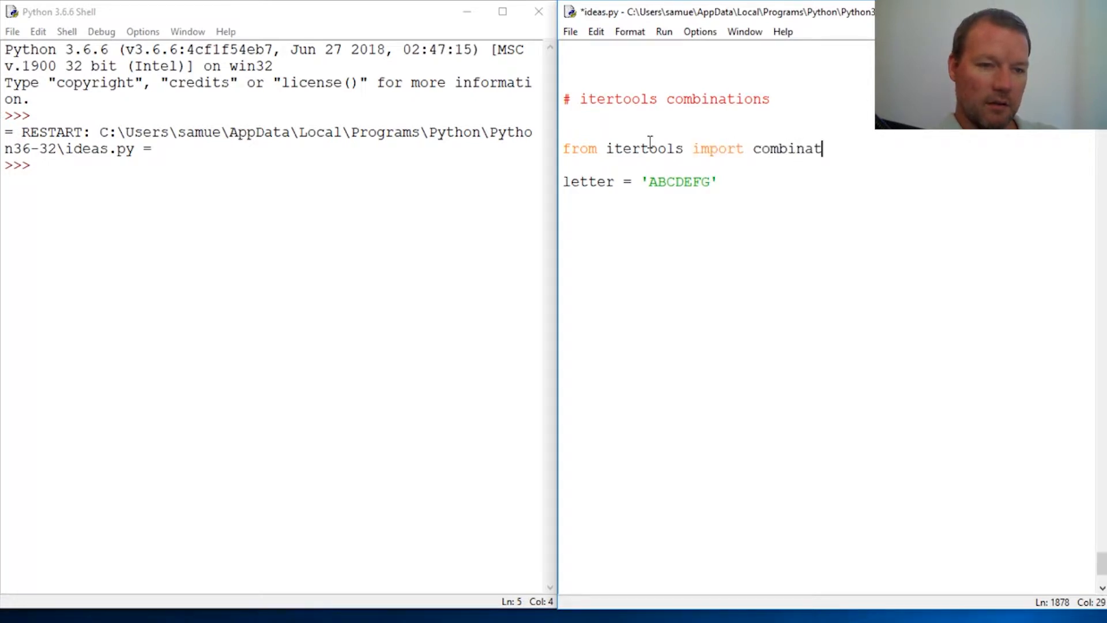
type("ions as")
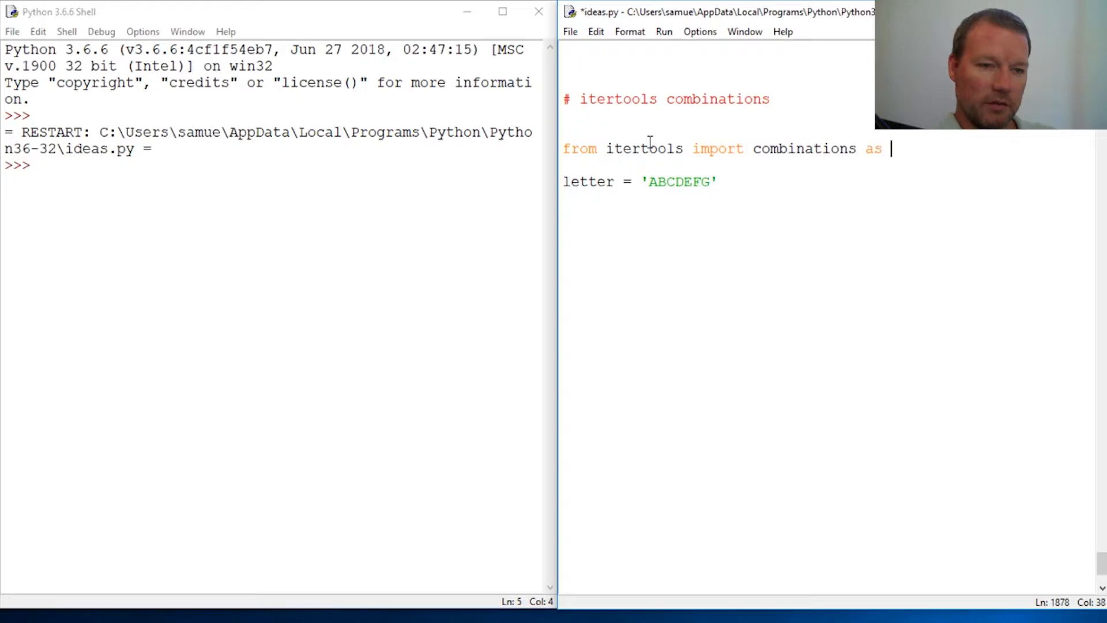
type("com")
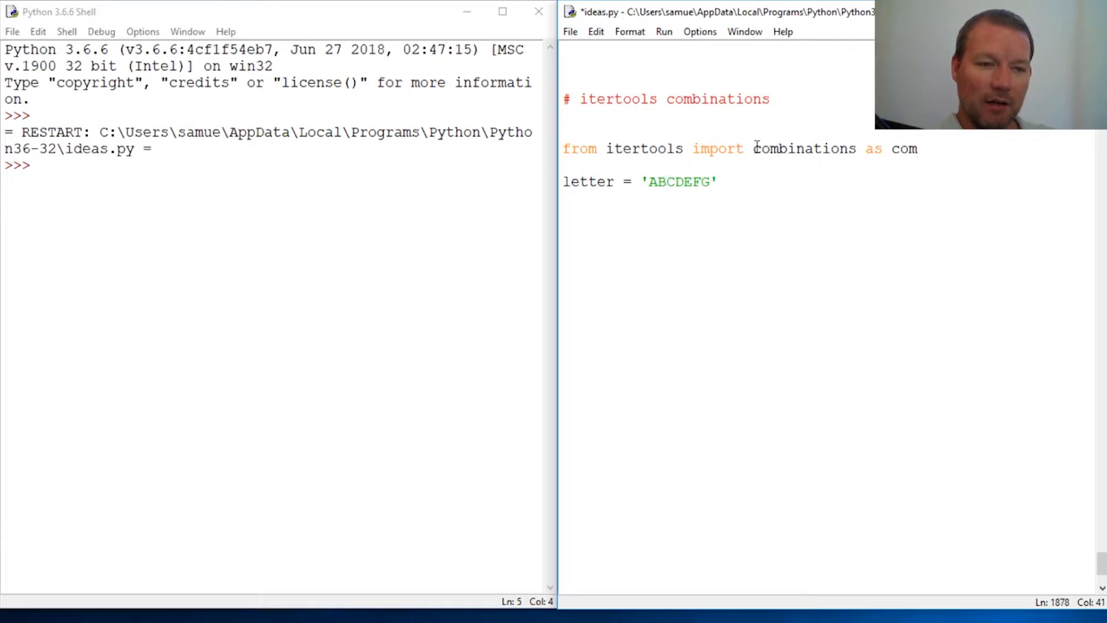
double_click(803, 149)
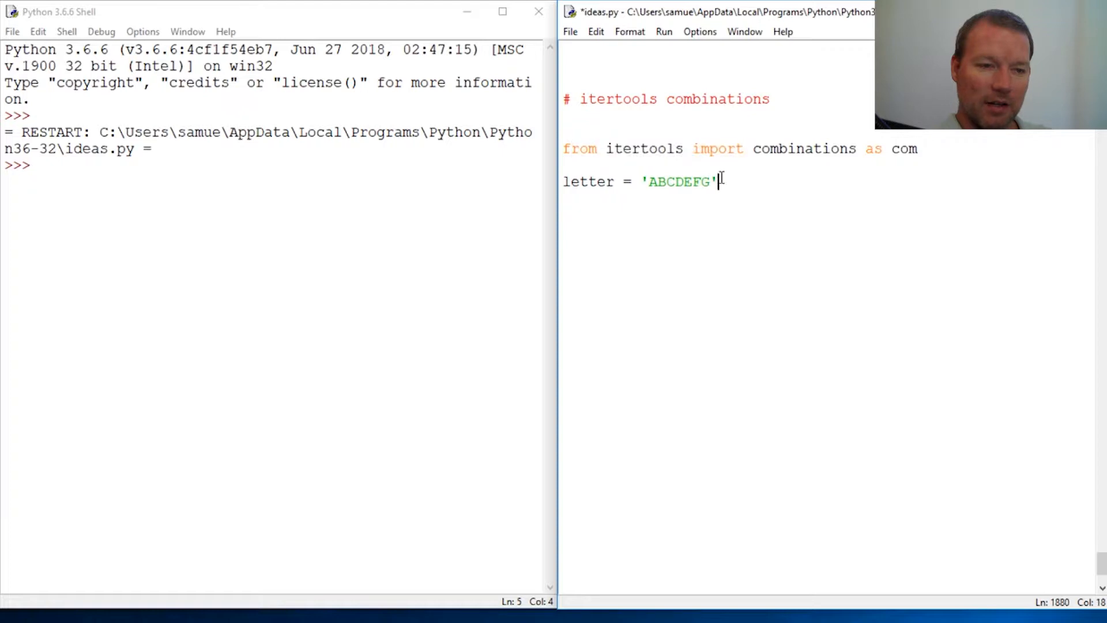
key("Enter")
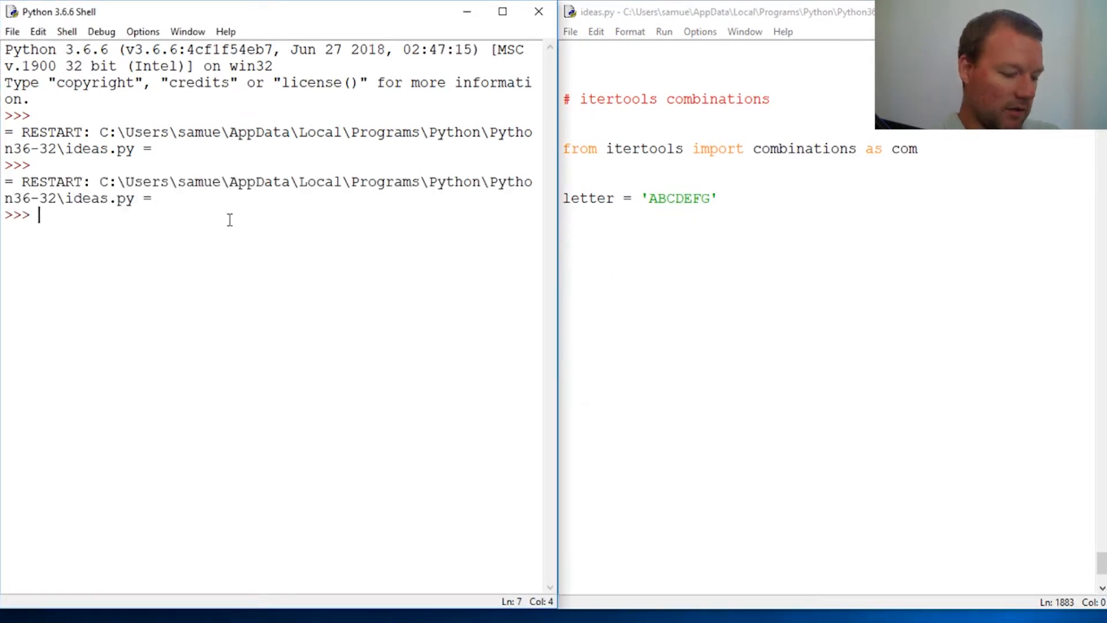
Step: Evaluate help(com) in the shell to show the combinations class documentation
type("help(com")
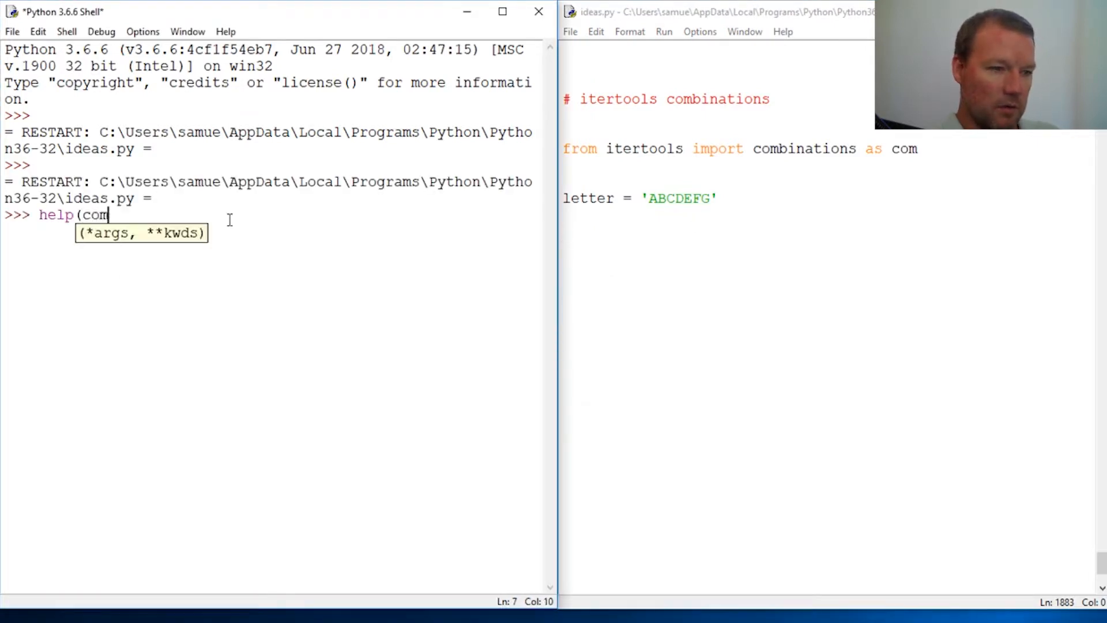
key("Return")
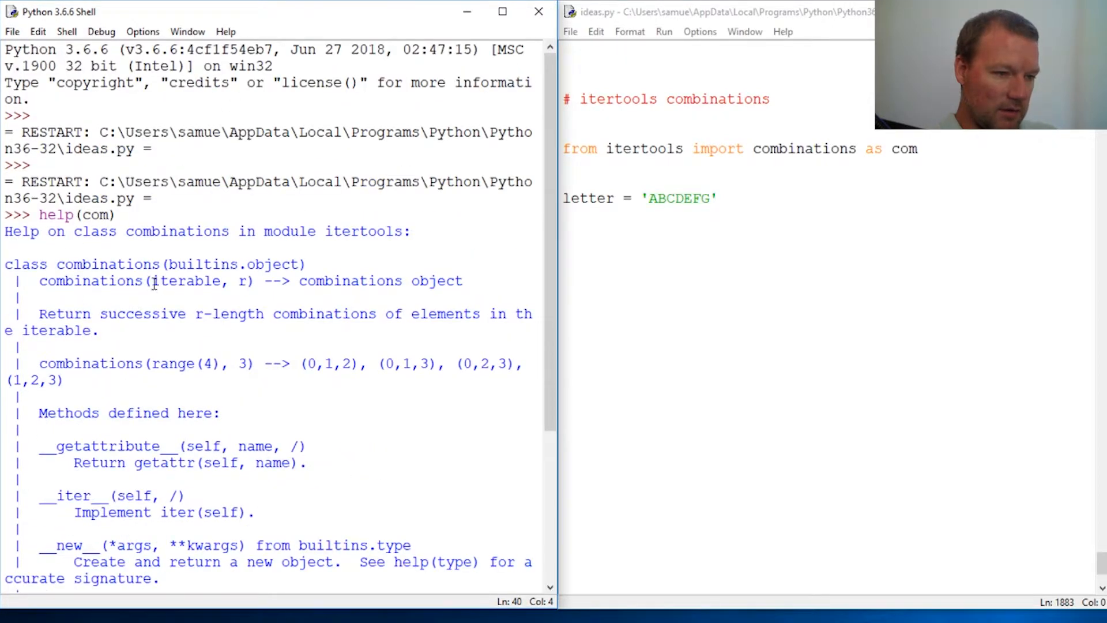
double_click(187, 280)
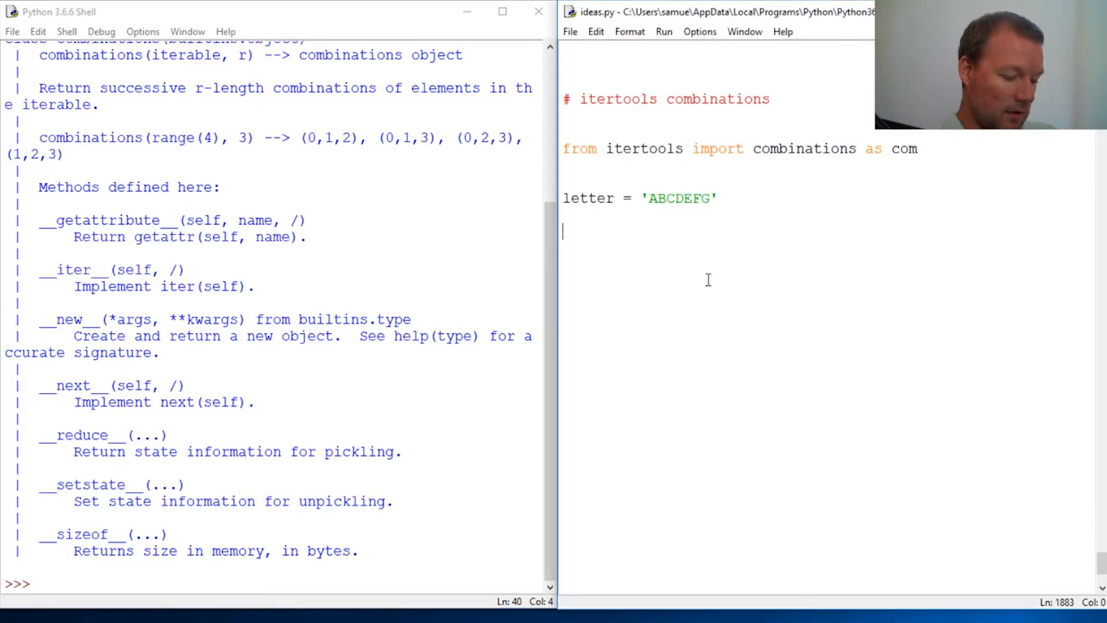
Step: Assign x = com(letter,3) in the script
type("x =")
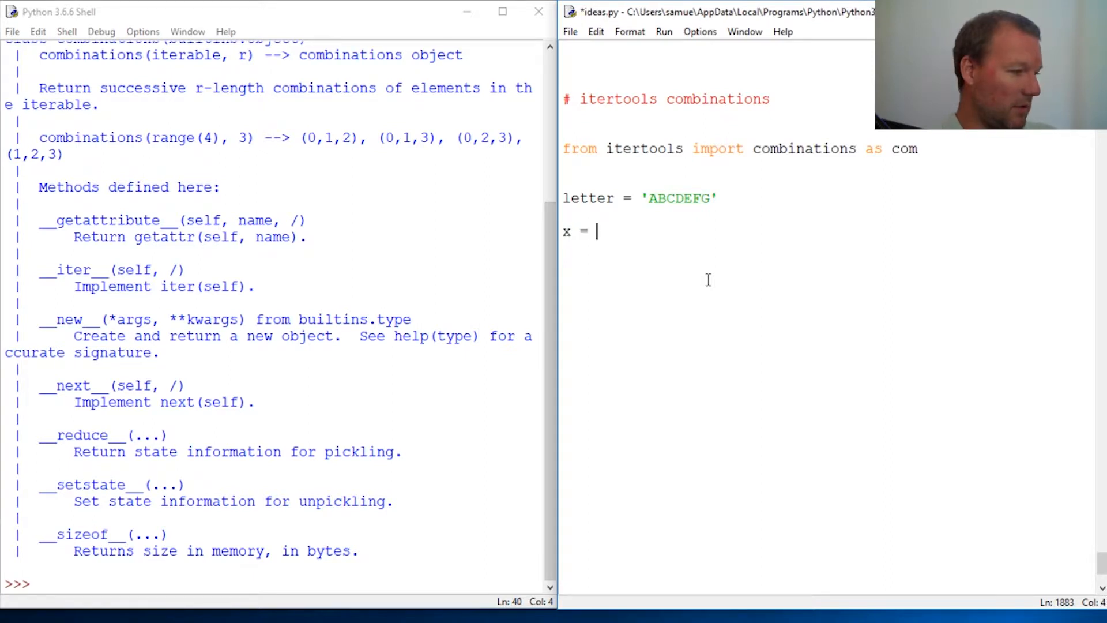
type("com")
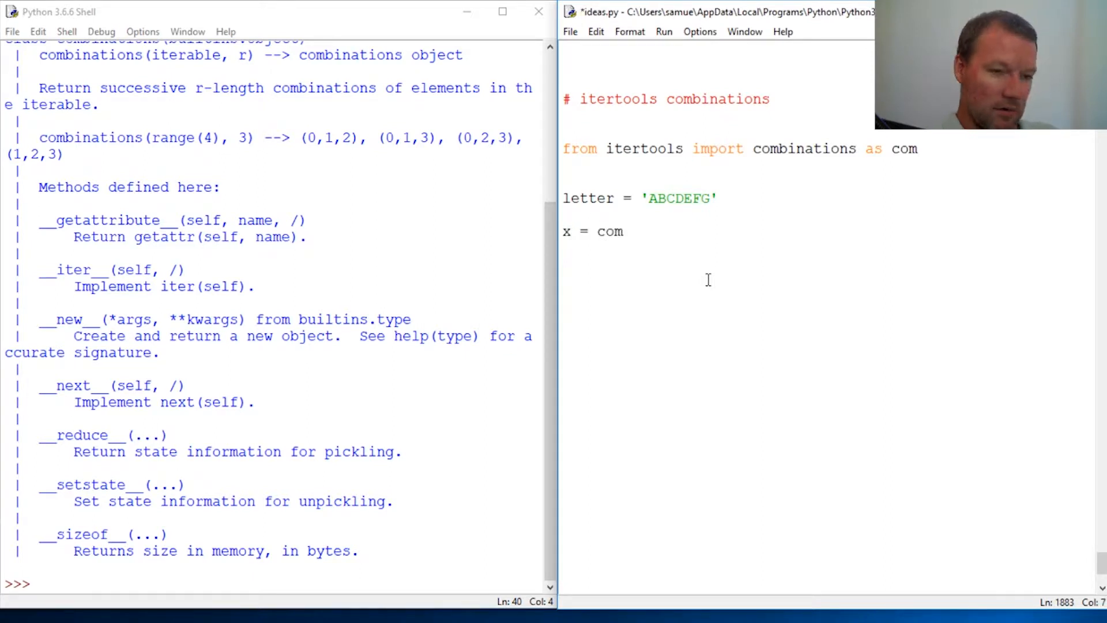
type("(l")
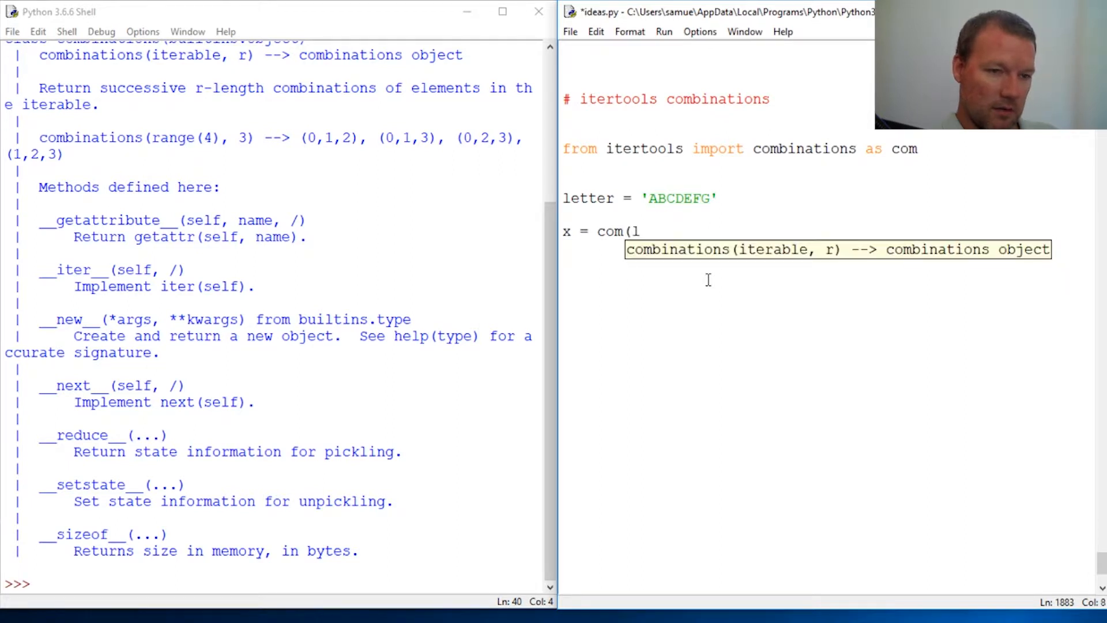
type("etter")
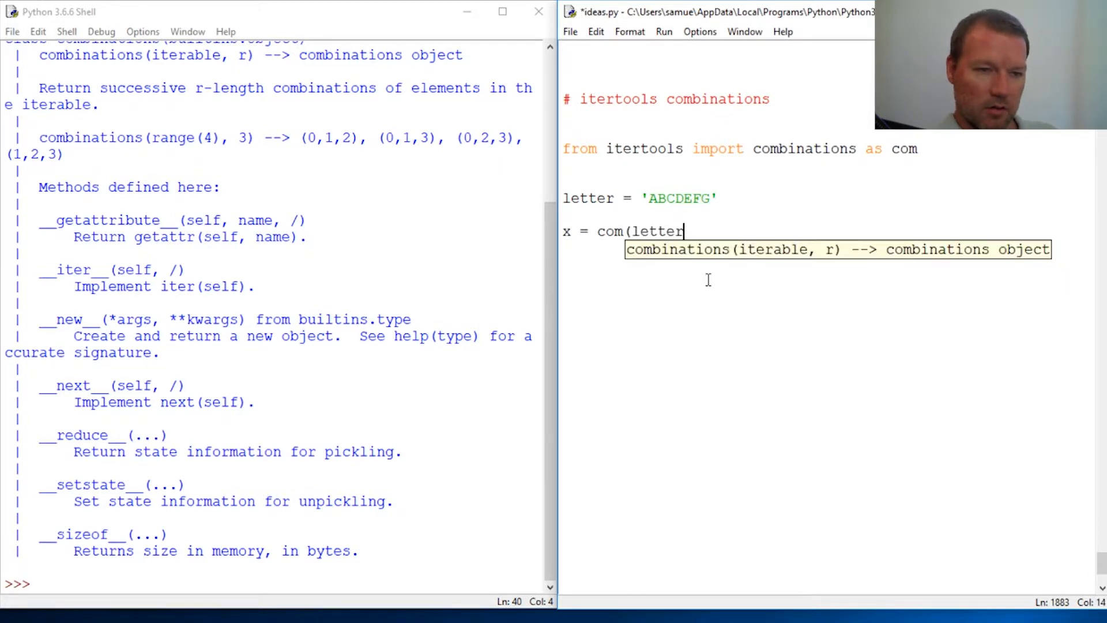
type(",")
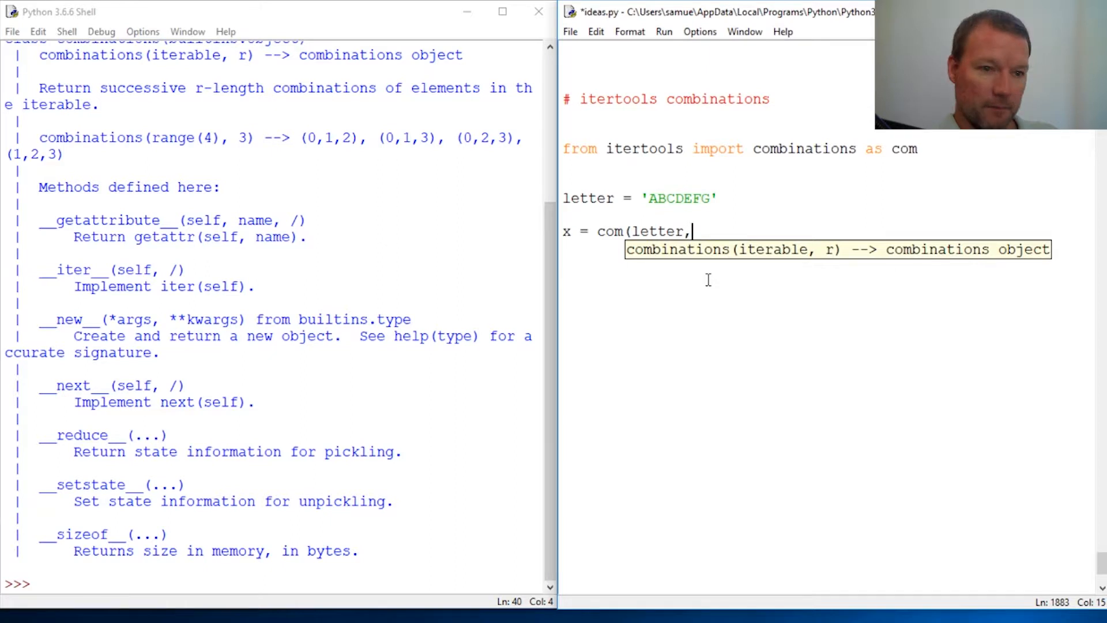
type("3)")
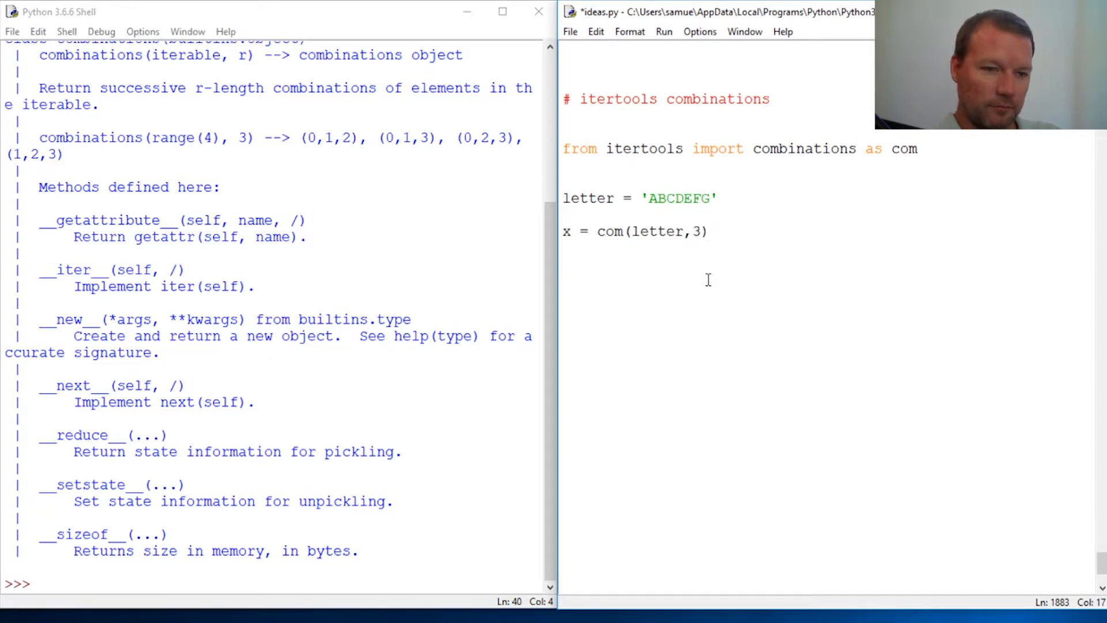
Step: Run the script and evaluate x, showing an itertools.combinations object
key("F5")
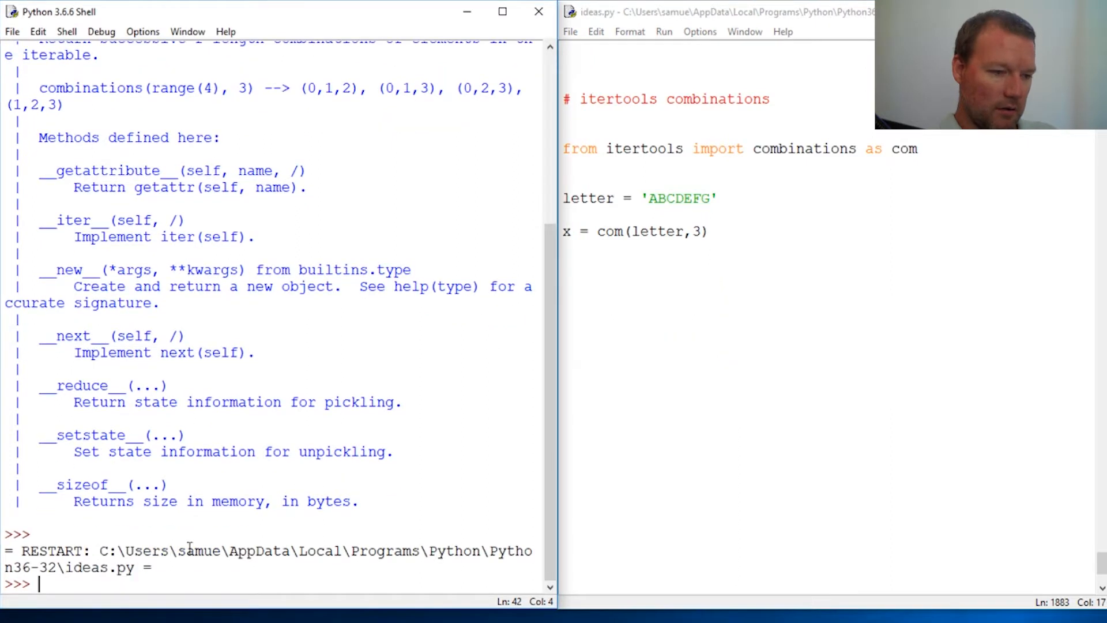
type("x")
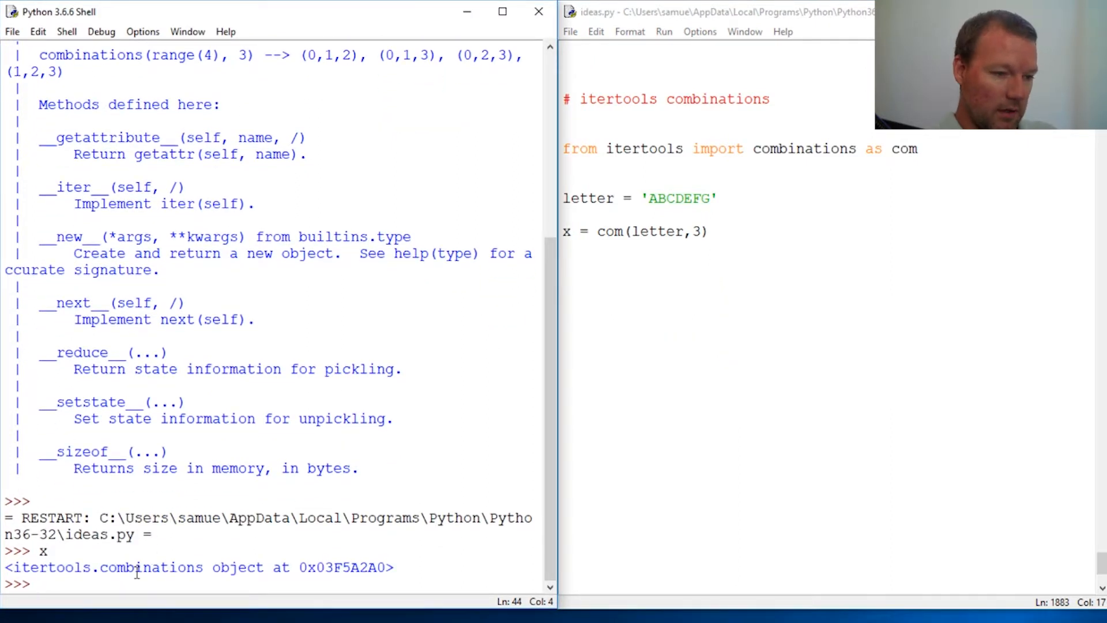
mouse_move(692, 333)
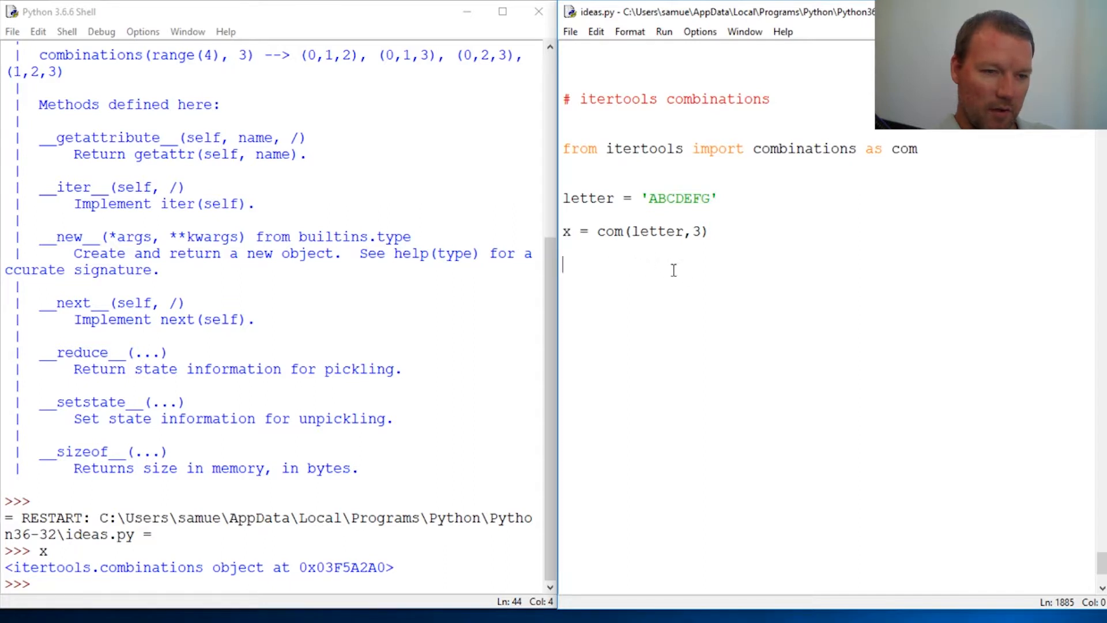
left_click_drag(598, 230, 704, 231)
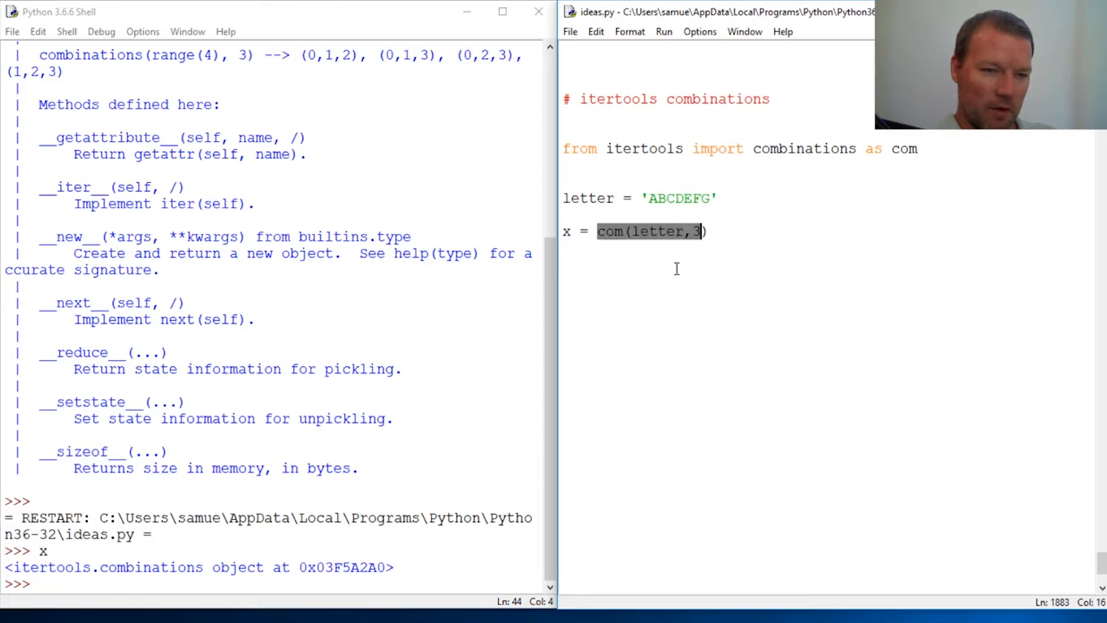
Step: Add the line y = [i for i in x] below the x assignment
key("enter")
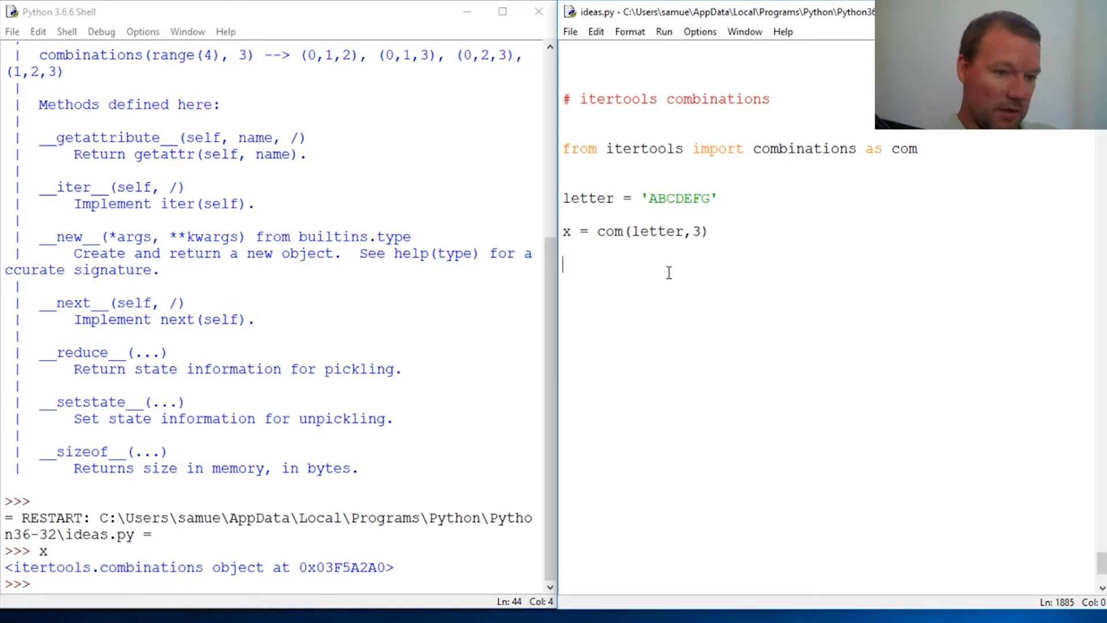
type("y = [")
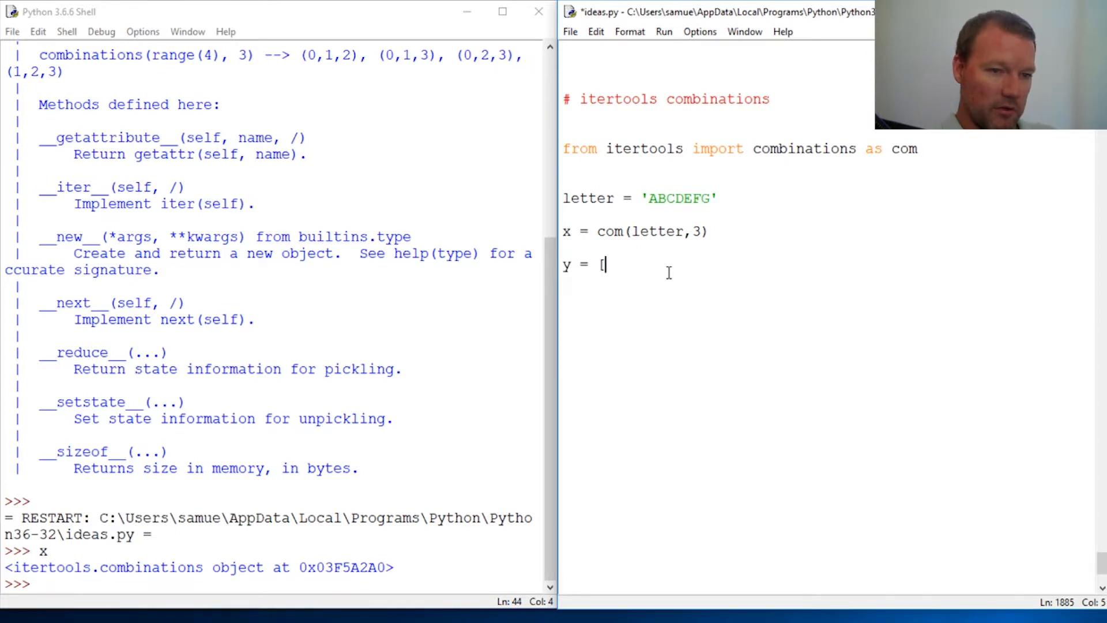
type("i for i in x")
left_click(276, 584)
type("y")
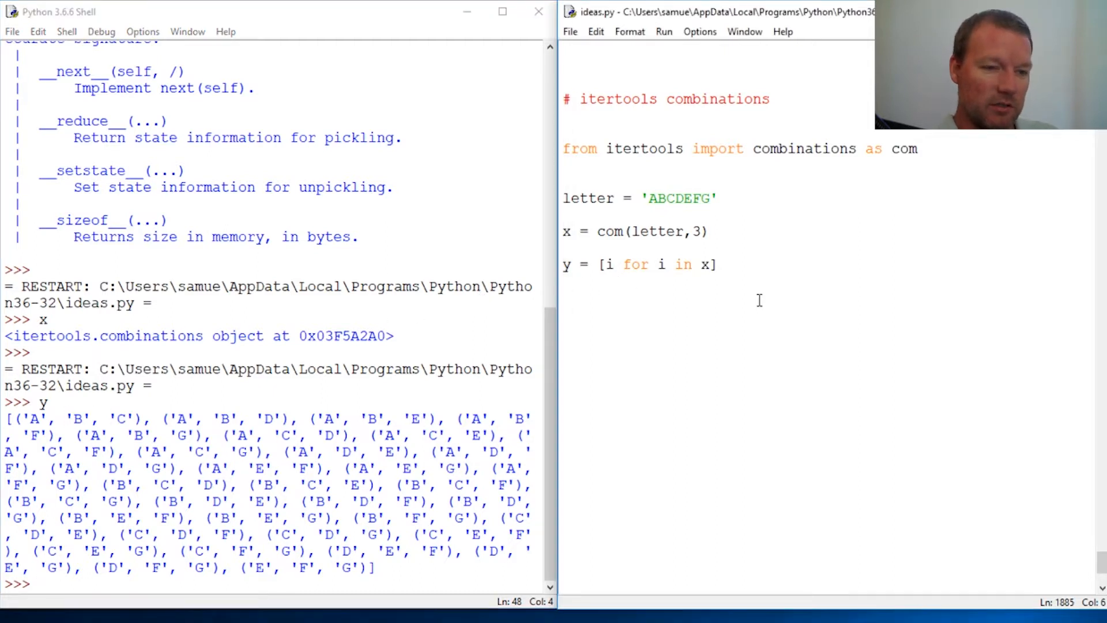
Step: Change the comprehension to ''.join(i) for i in x so y holds three-letter strings
left_click(603, 264)
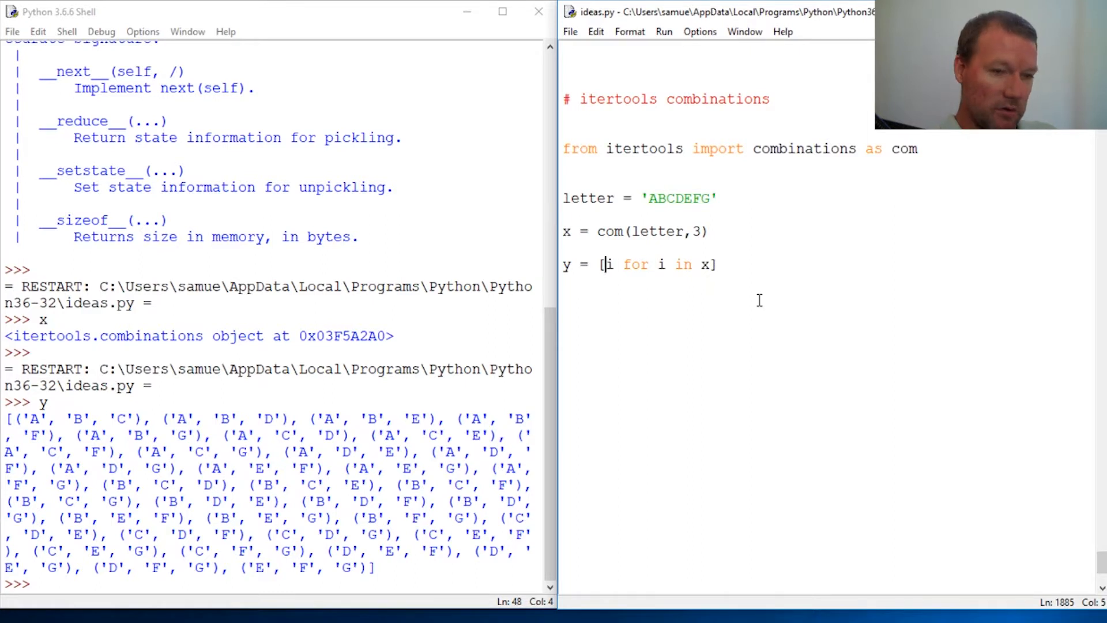
type("'")
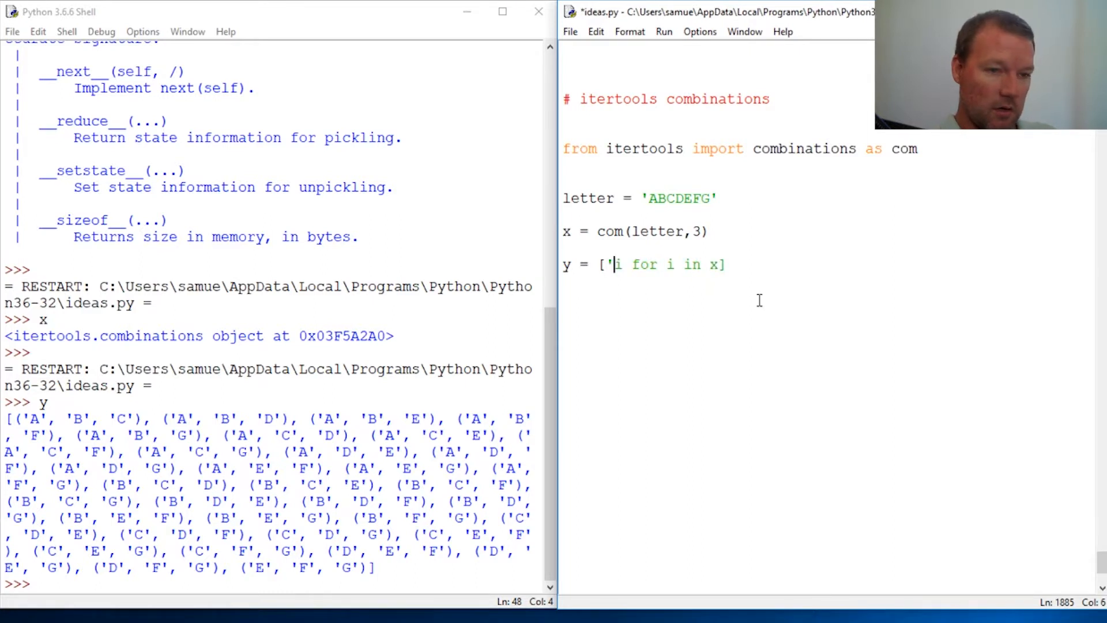
type("'.jon")
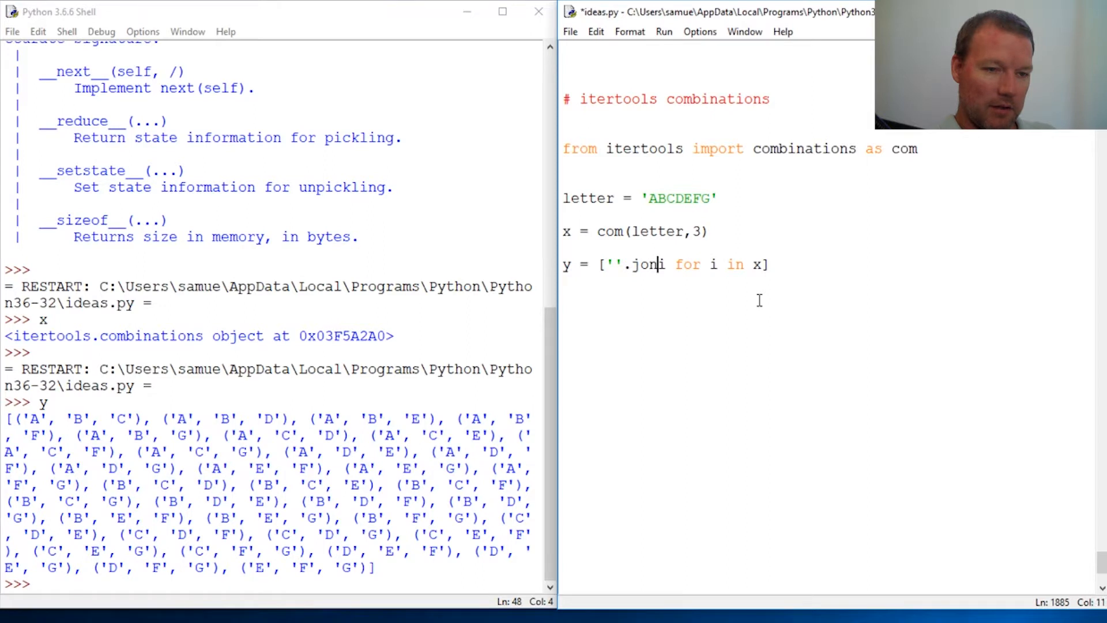
type("i(")
left_click(272, 583)
type("y")
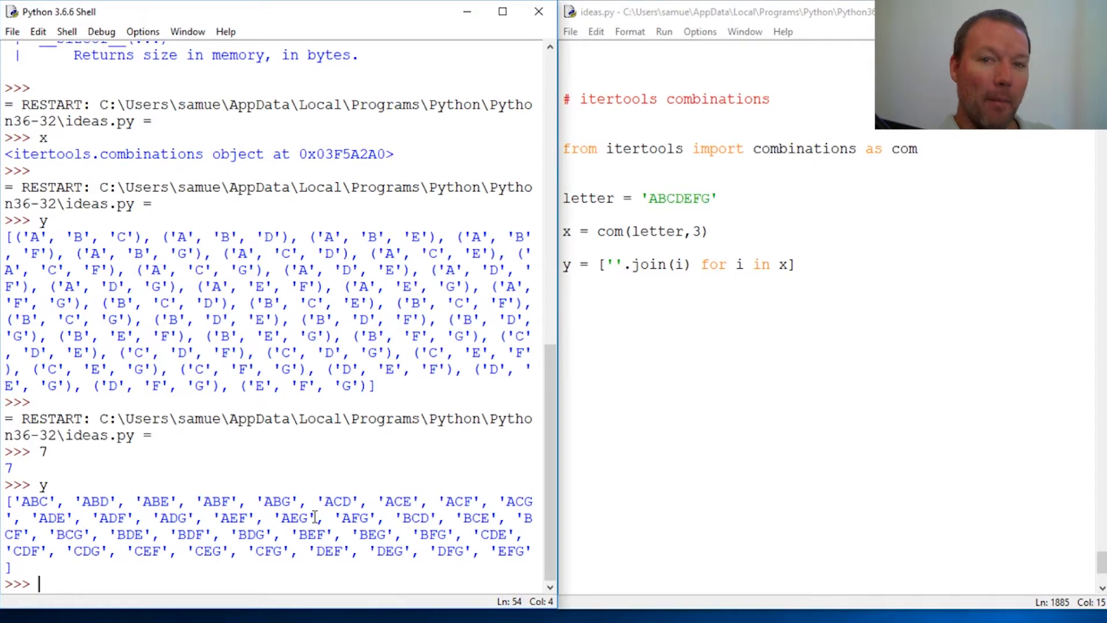
mouse_move(522, 379)
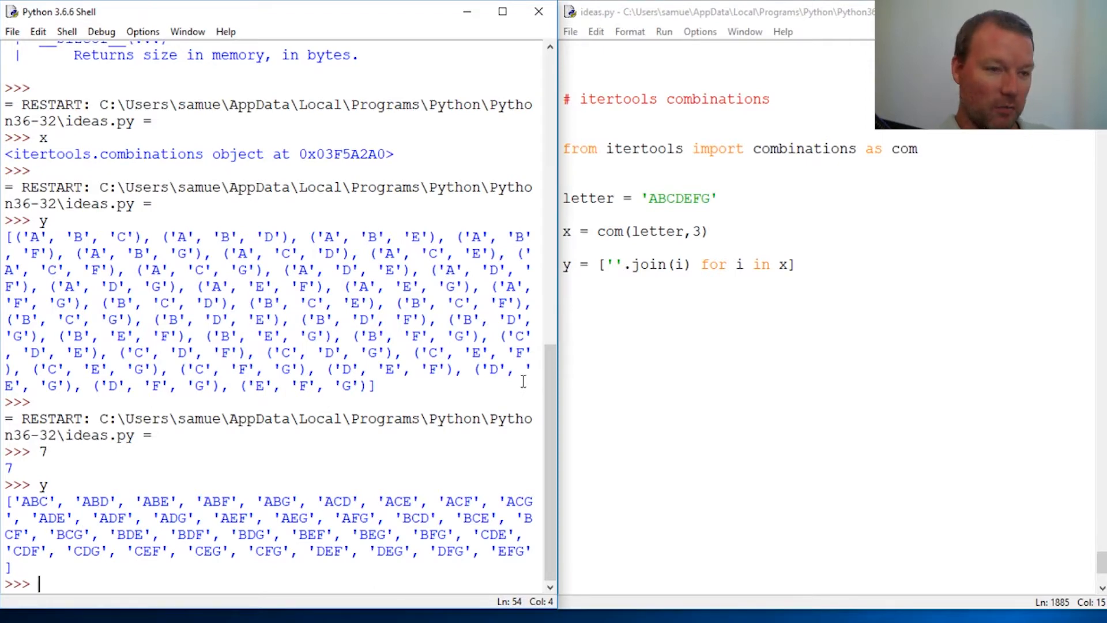
mouse_move(650, 197)
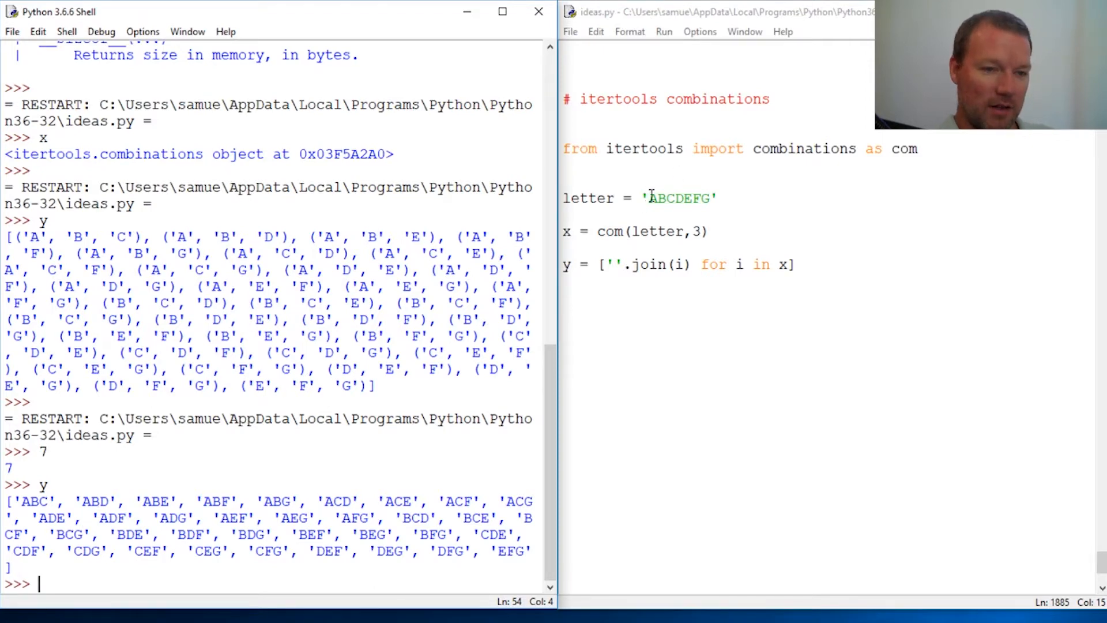
Step: Highlight ABC in the letter string, itertools in the import and 'ABC' in the printed list
left_click_drag(675, 198, 646, 197)
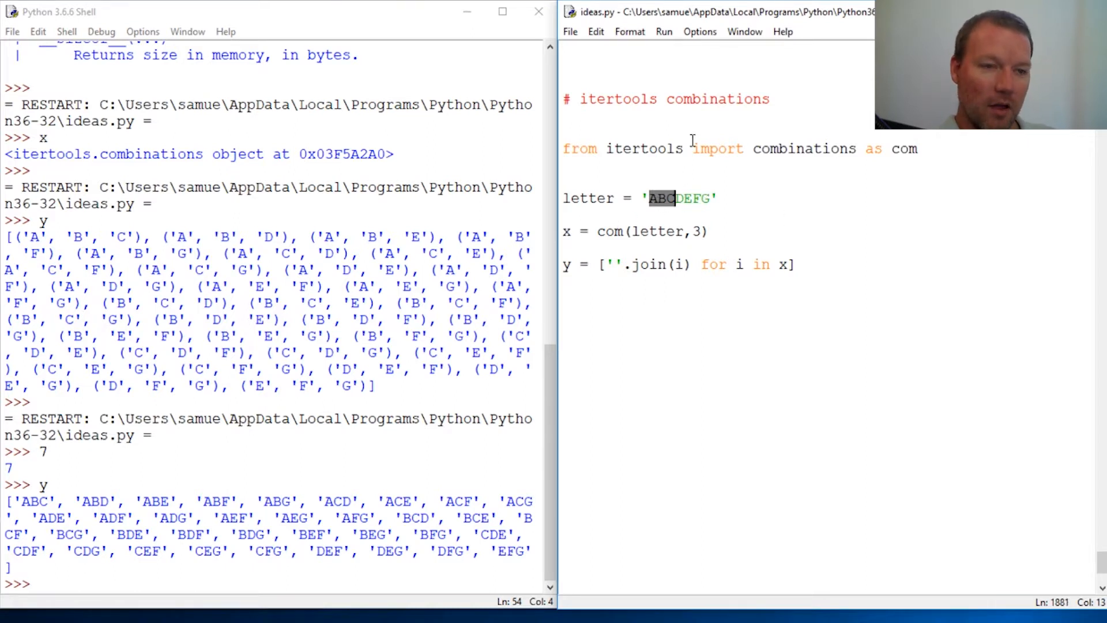
double_click(801, 149)
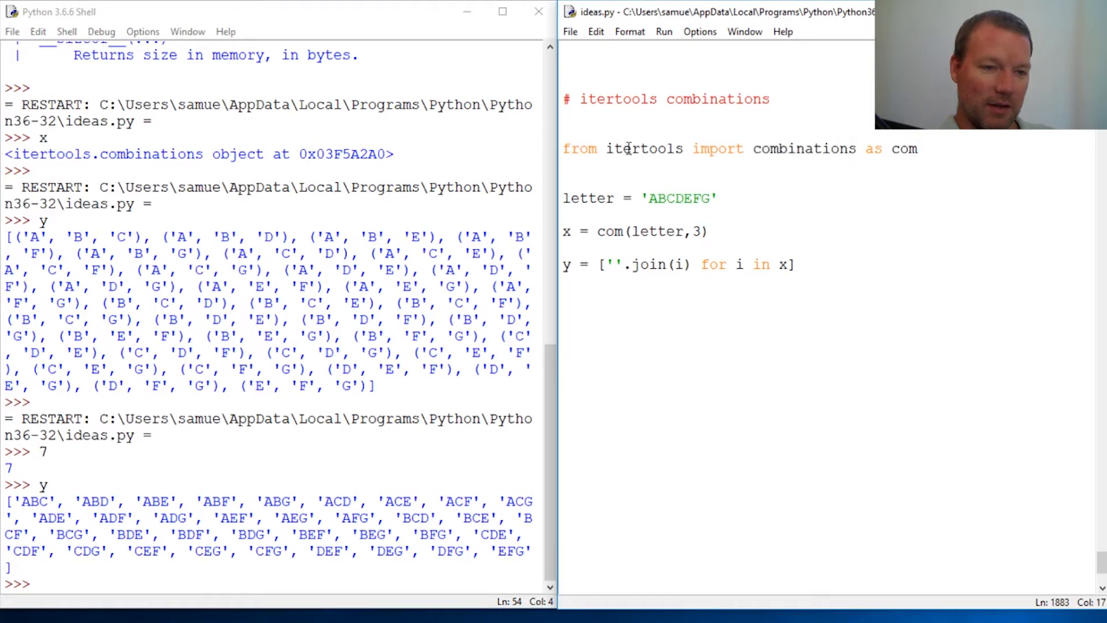
double_click(642, 149)
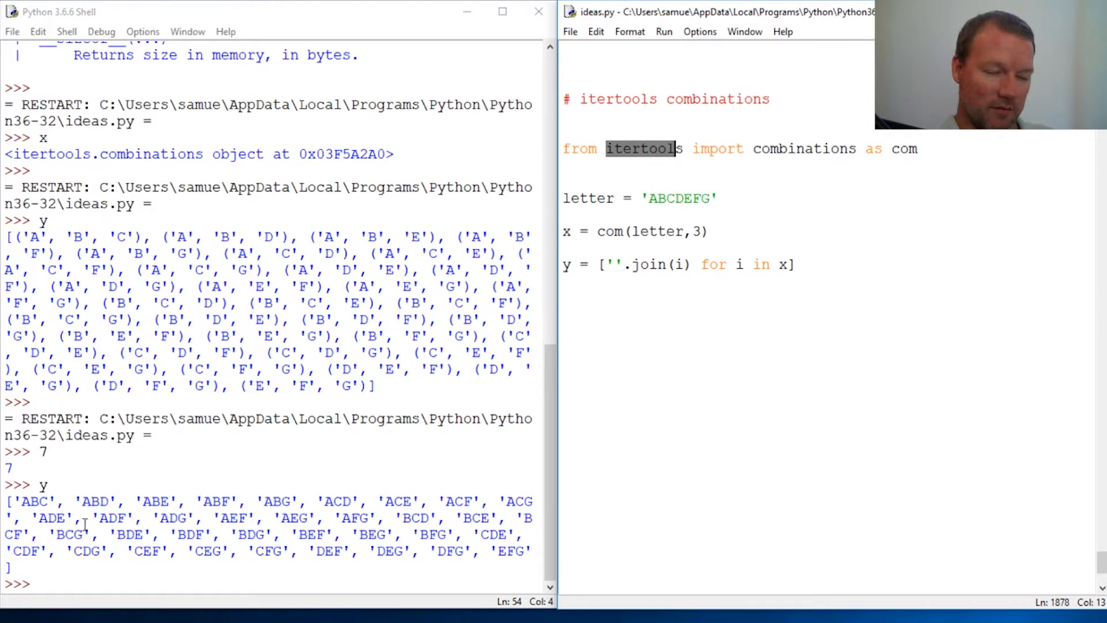
double_click(33, 501)
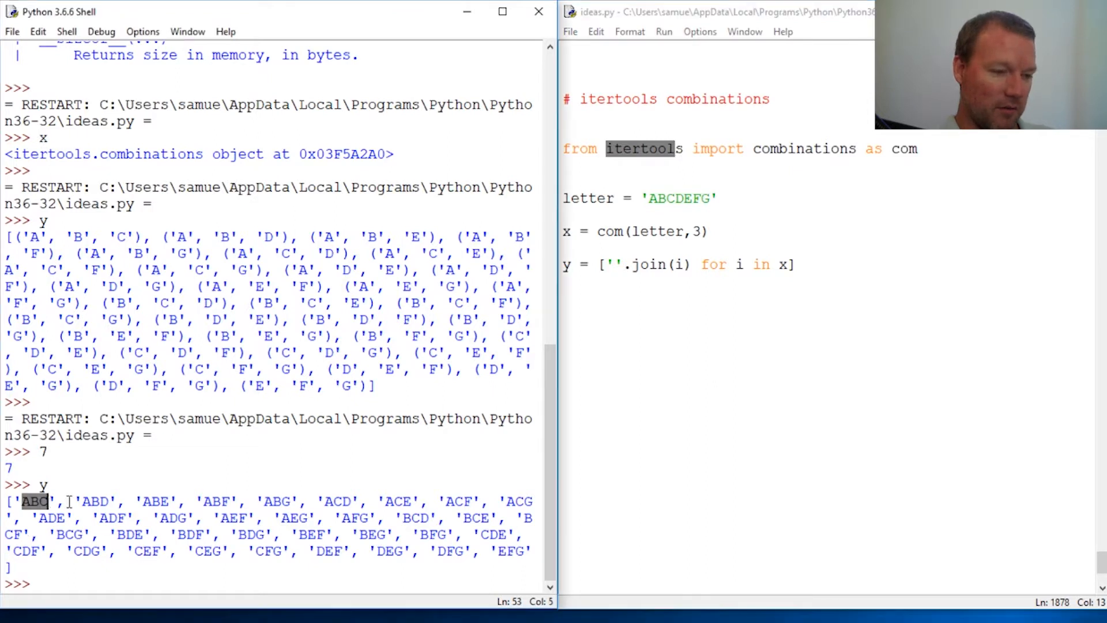
Step: Evaluate len(y) in the shell, which reports 35
left_click(92, 501)
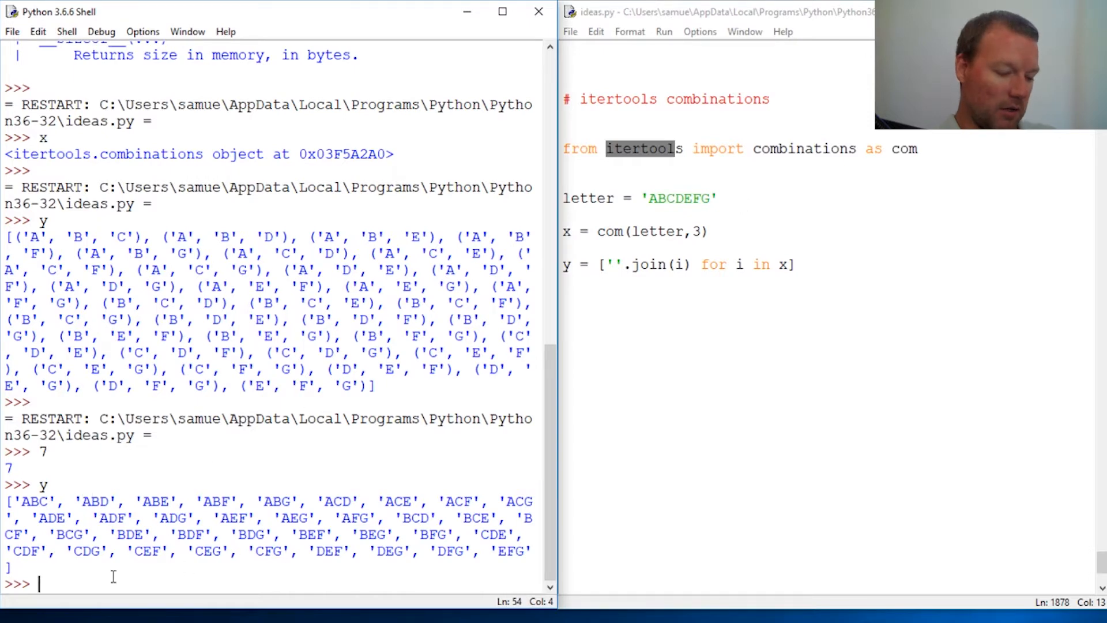
type("len(")
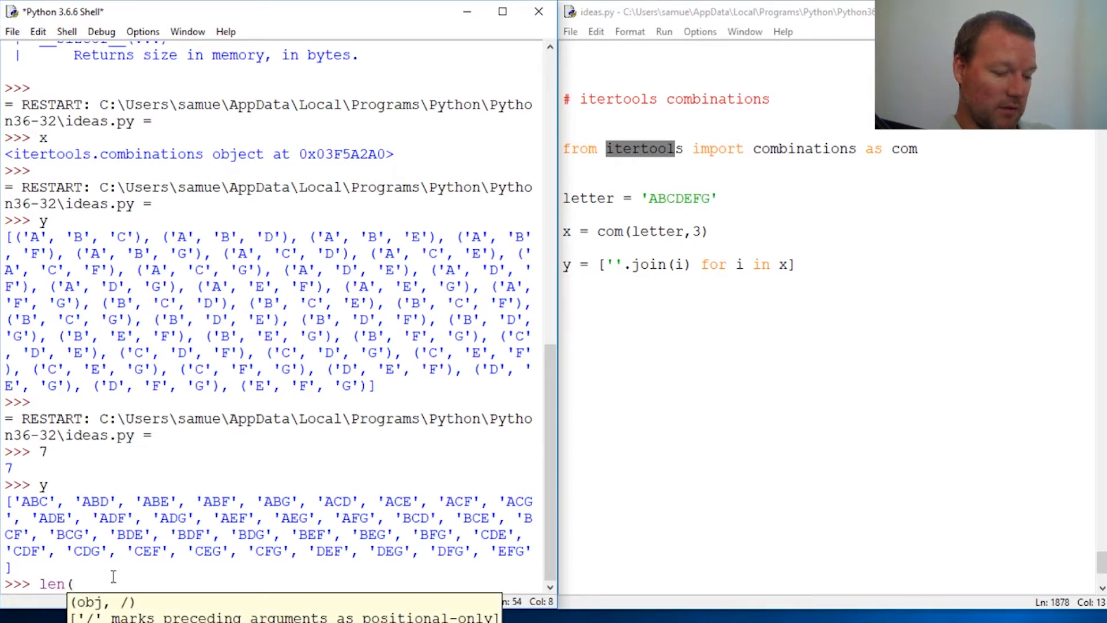
key("Return")
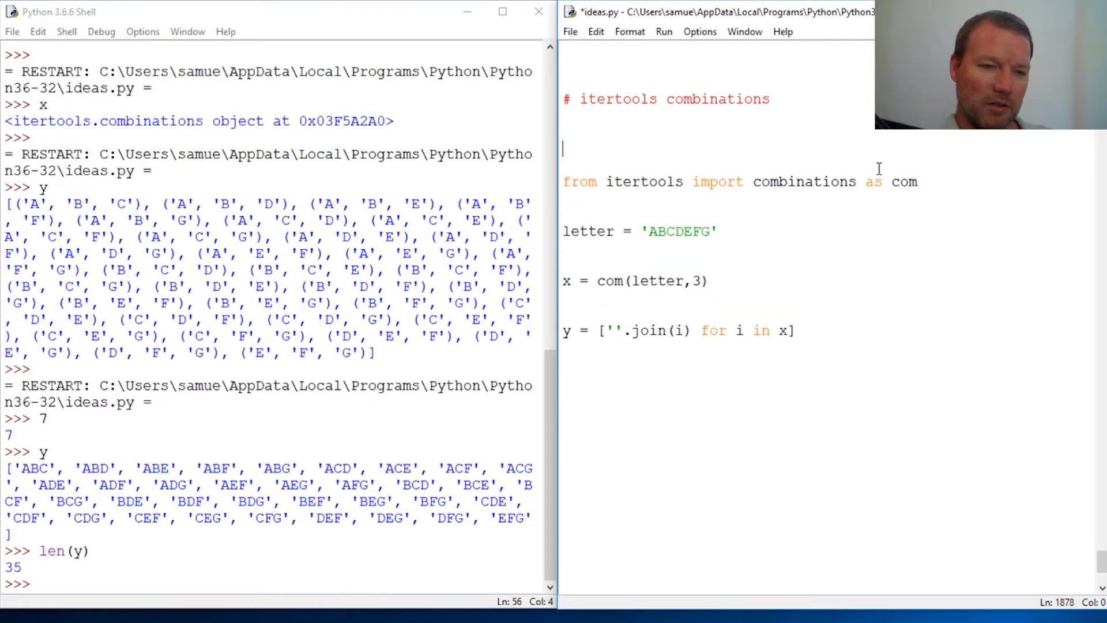
Step: Place the cursor at statement ends in the editor to space the script with blank lines
double_click(873, 181)
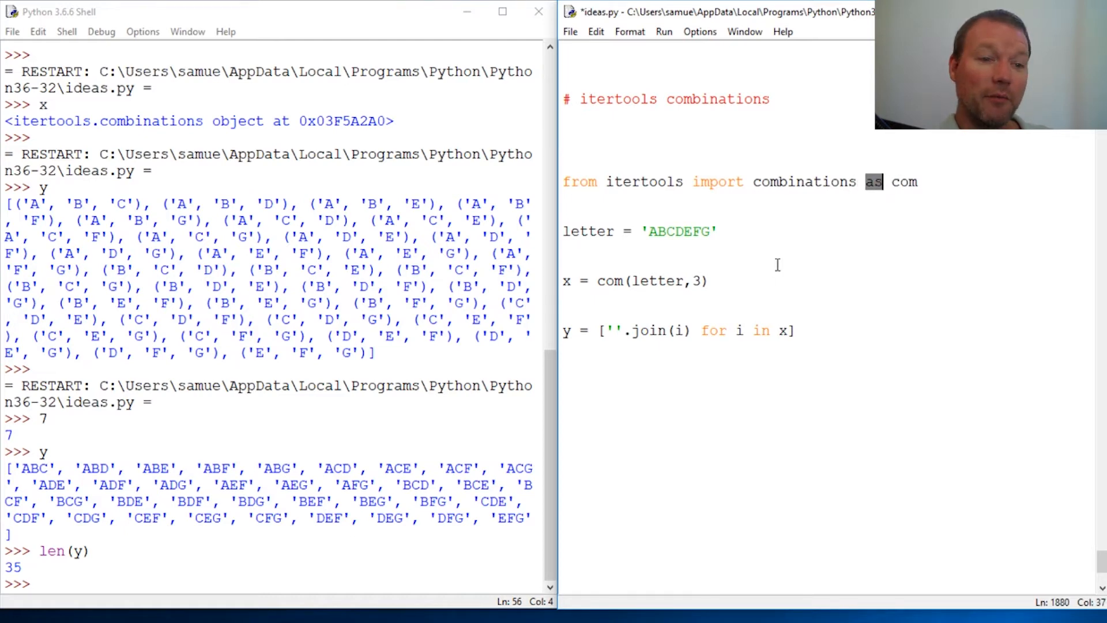
left_click(712, 281)
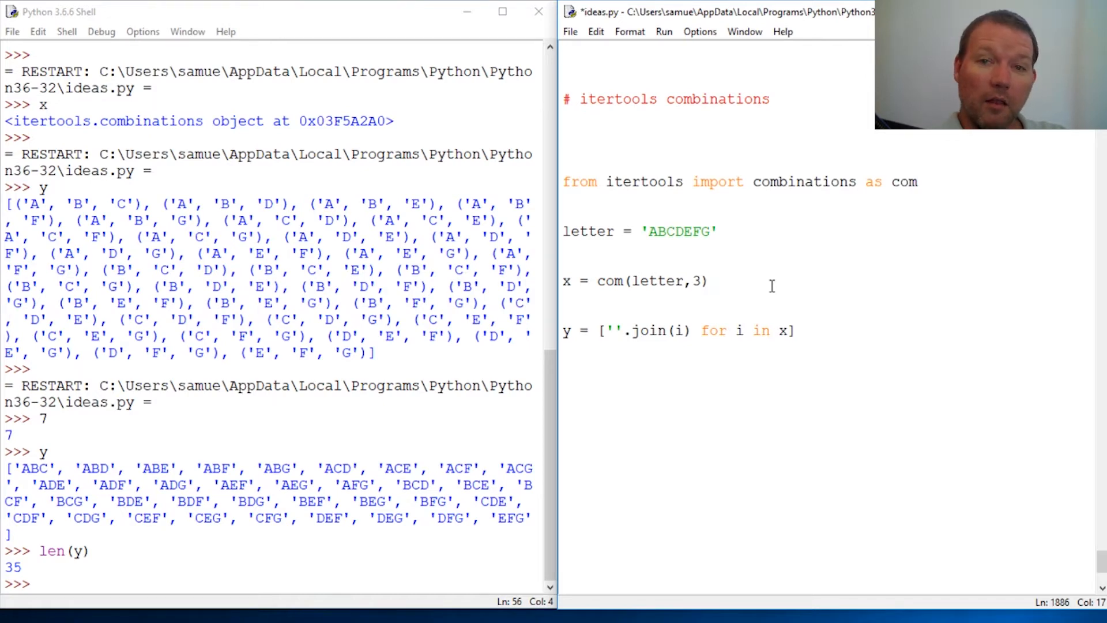
left_click(709, 282)
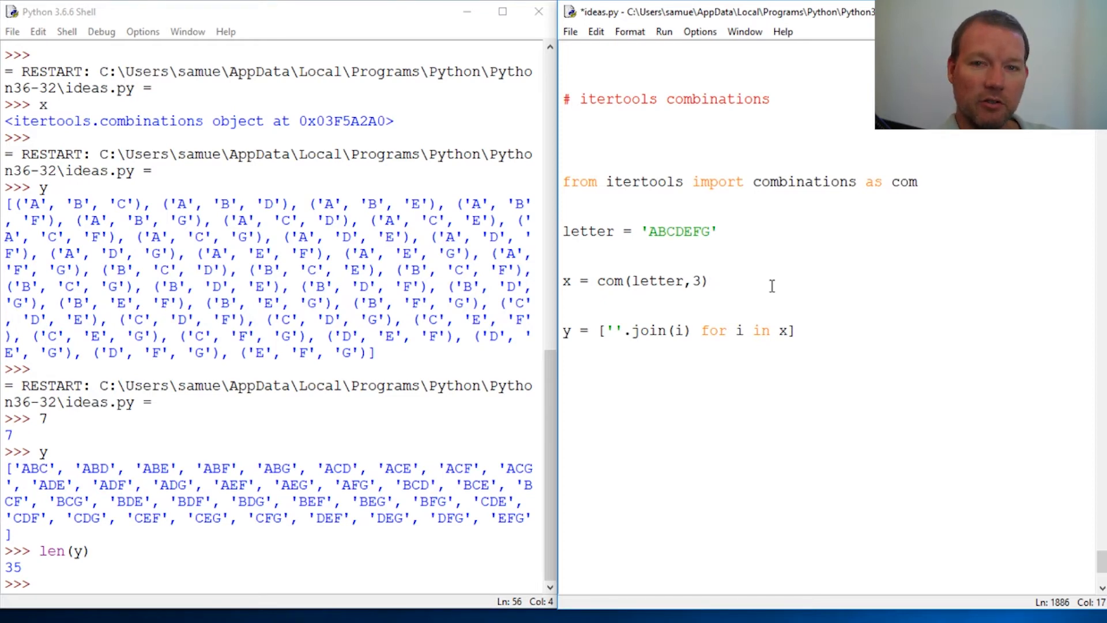
left_click(709, 282)
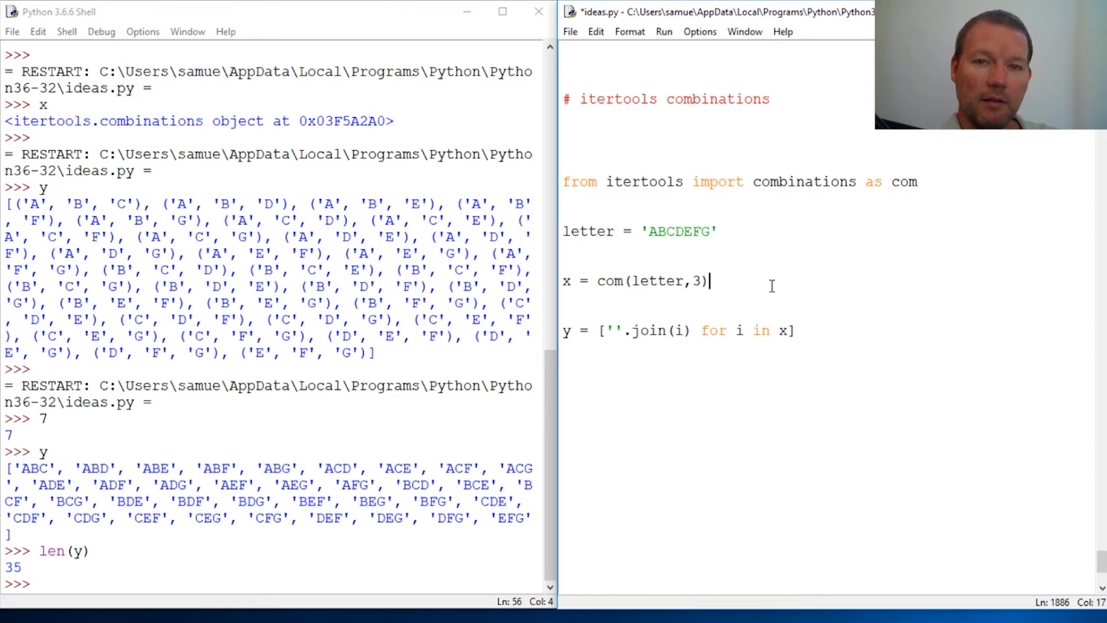